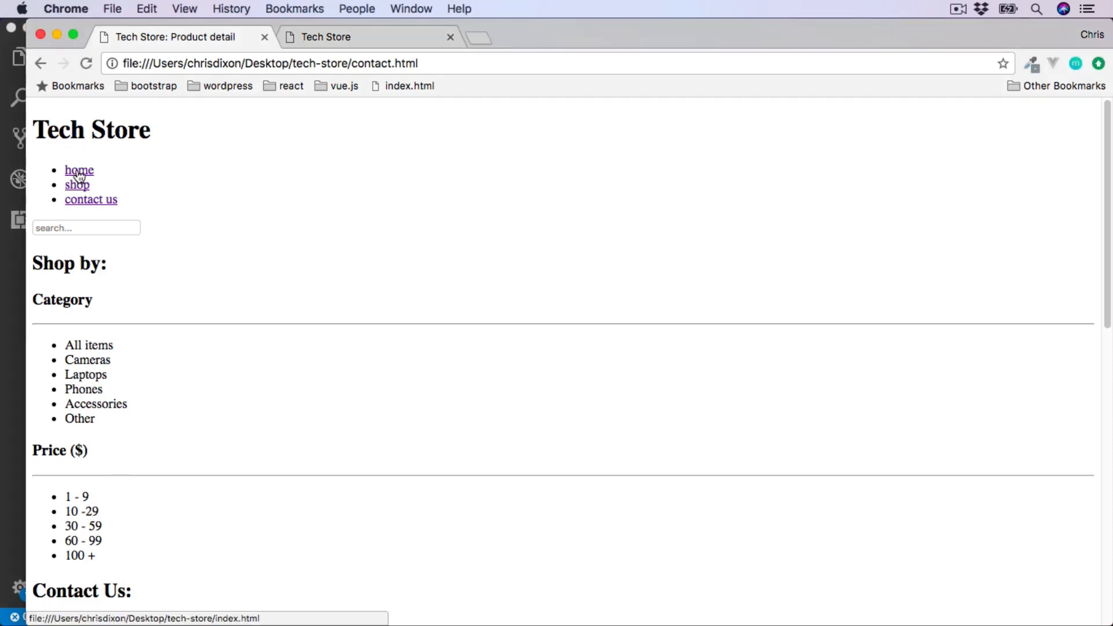
- Return to the Tech Store home page from the contact page's navigation link
click(79, 170)
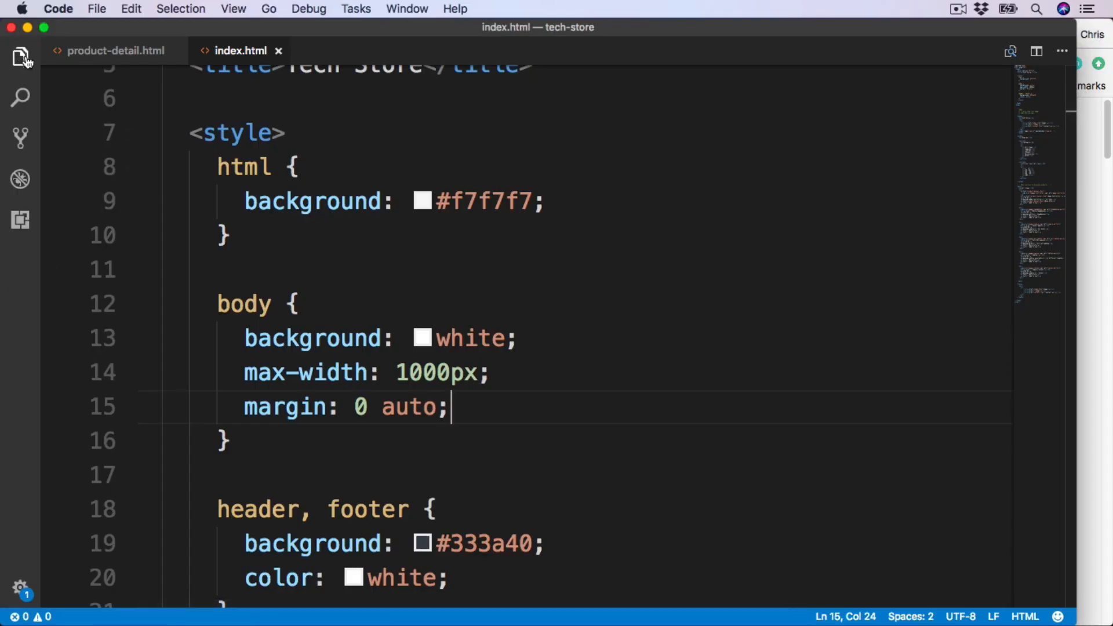
- Create a new empty file named styles.css in the tech-store project, then return to index.html
click(18, 52)
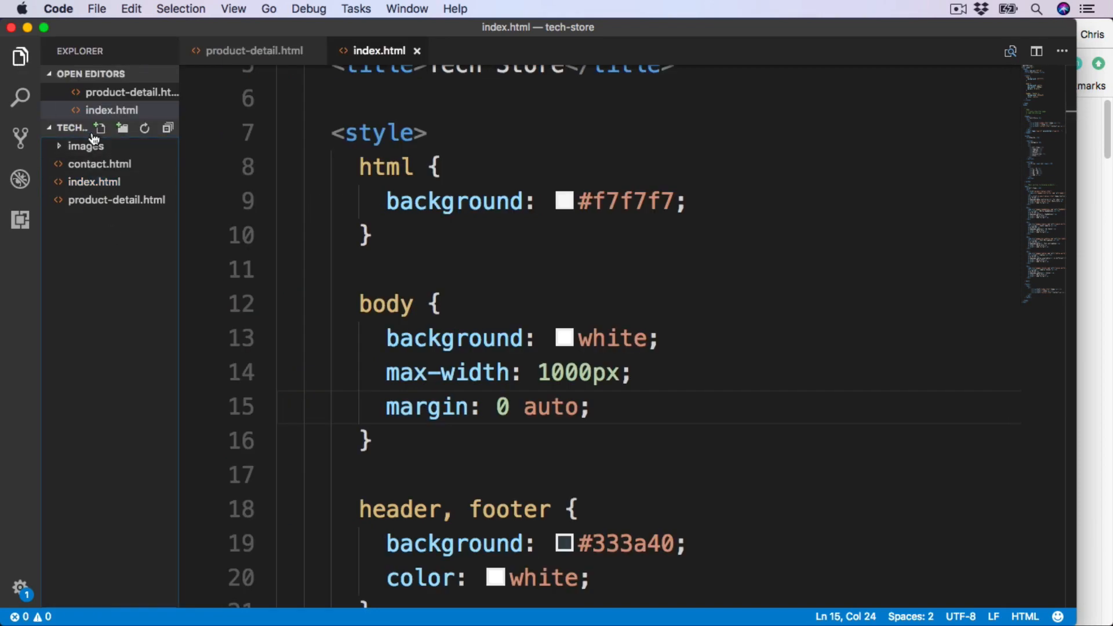
mouse_move(100, 128)
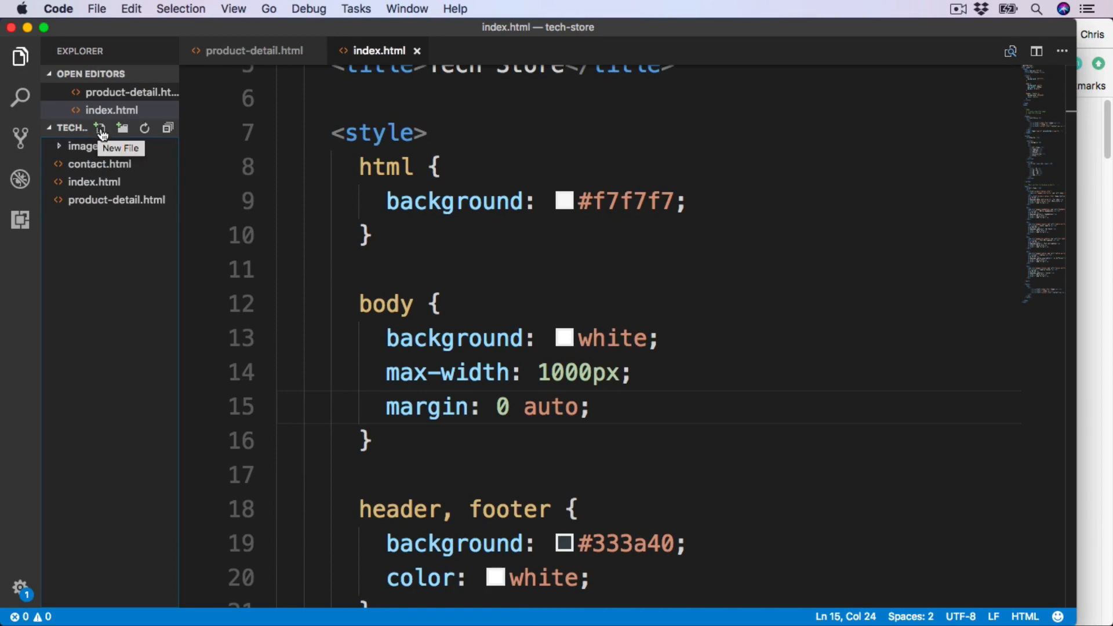
click(99, 128)
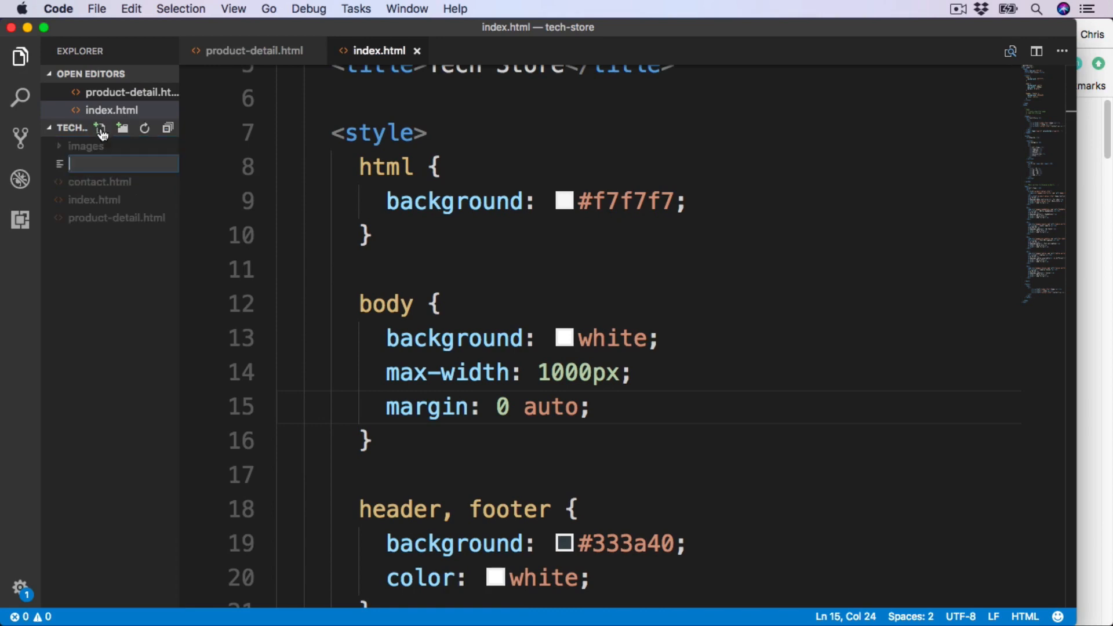
text(sty)
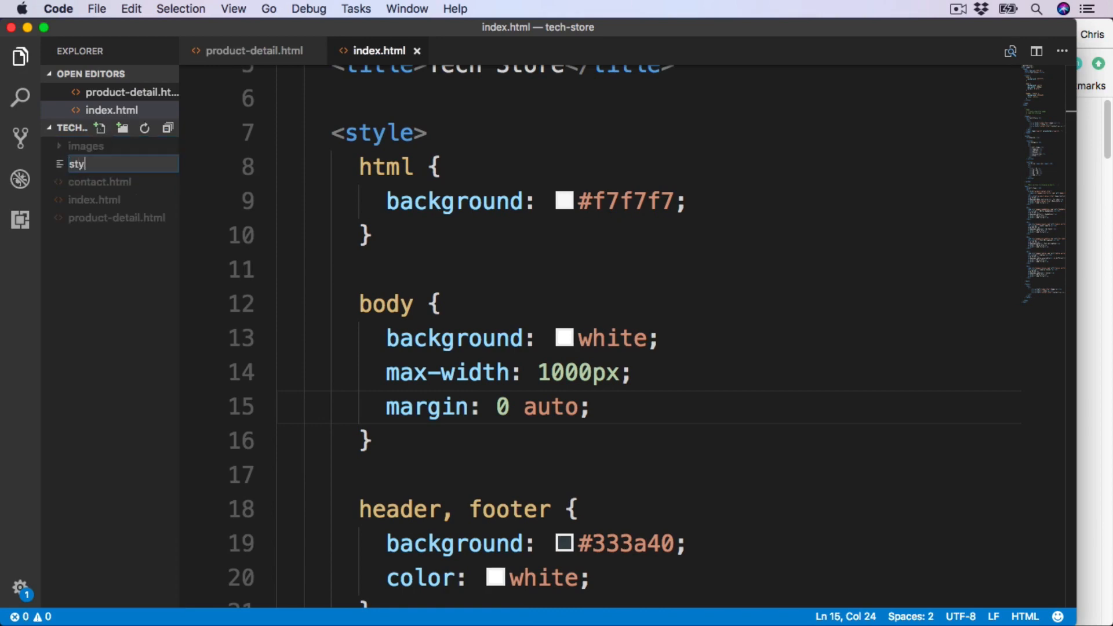
text(les.css)
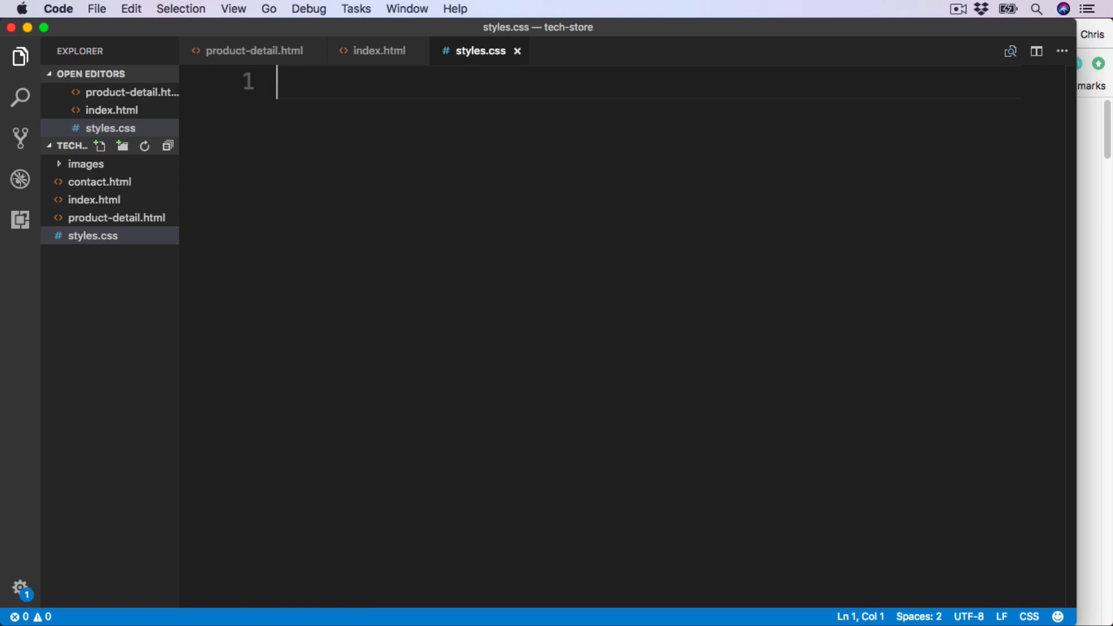
mouse_move(102, 202)
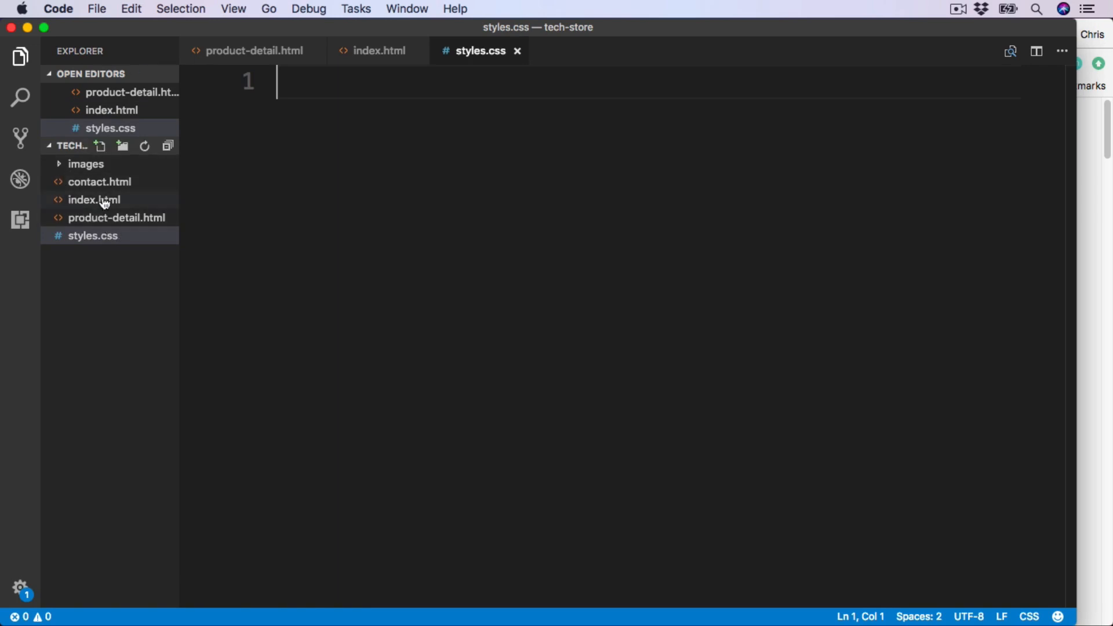
mouse_move(102, 200)
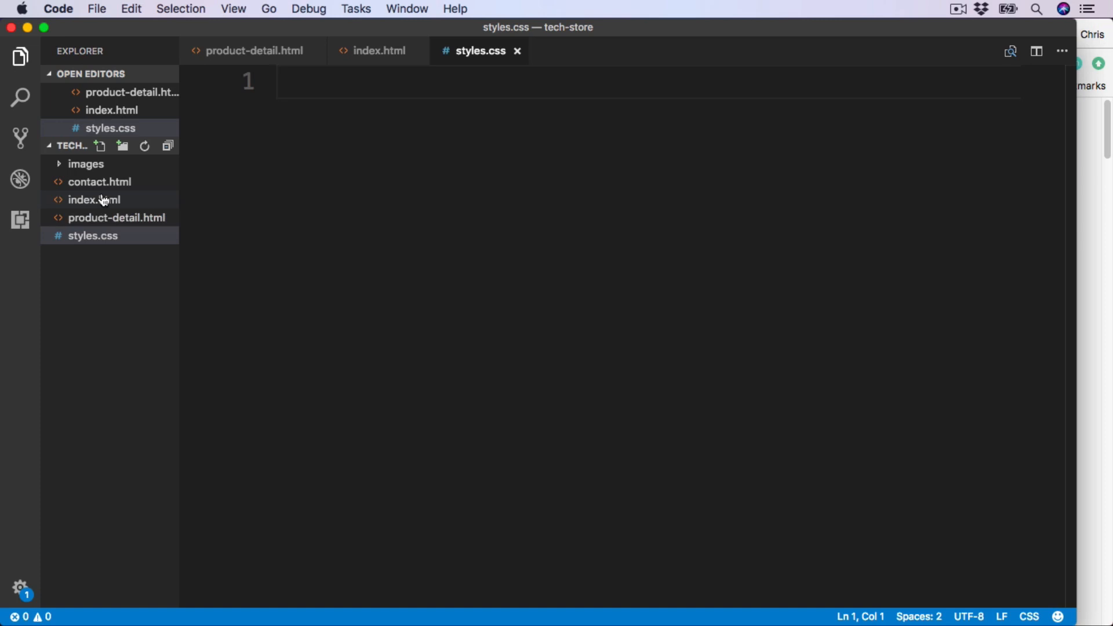
click(379, 50)
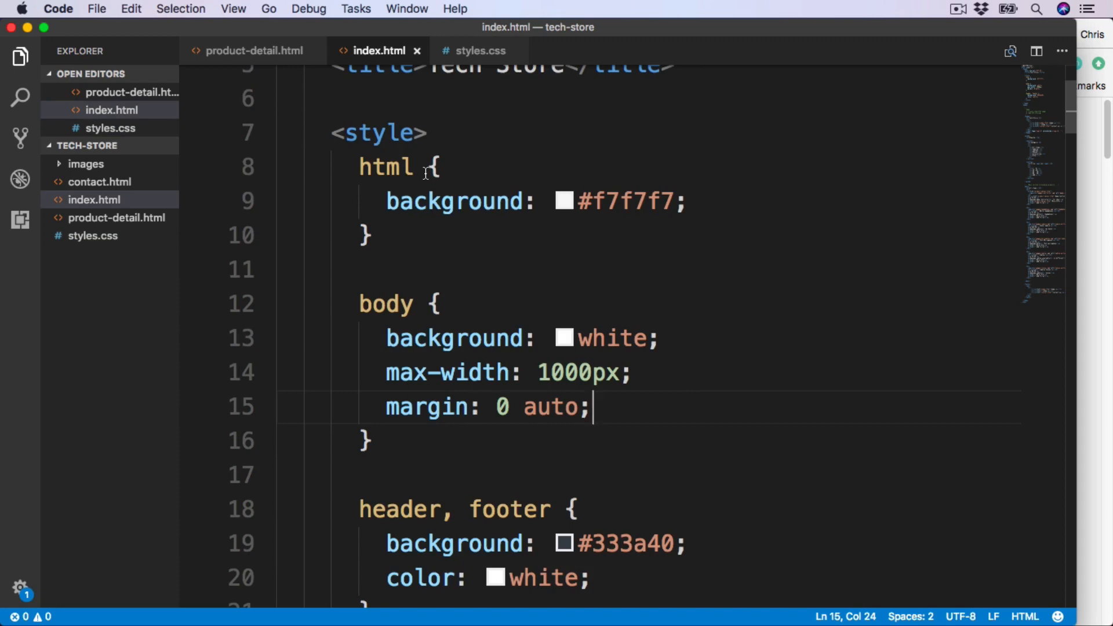
- Cut the embedded CSS rules from index.html into styles.css and save the stylesheet
scroll(down, 3)
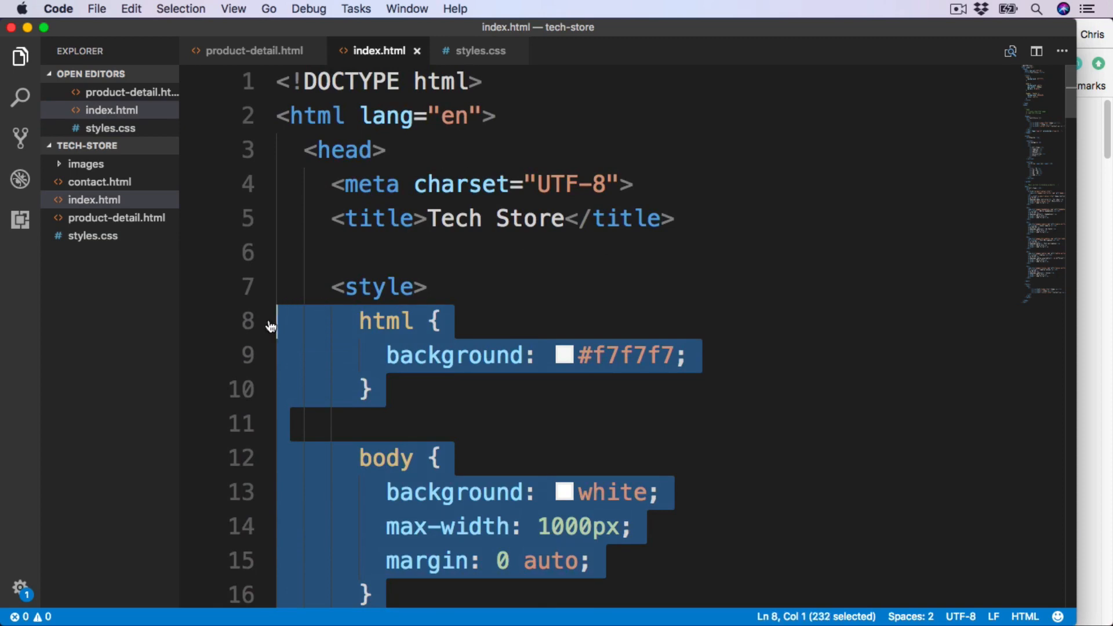
key(Delete)
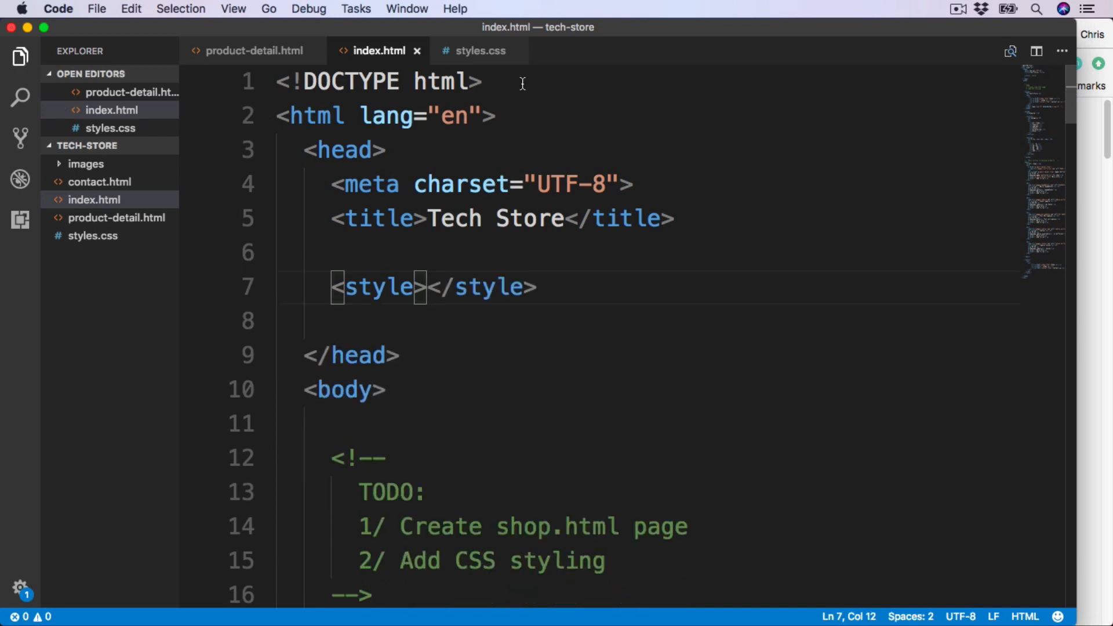
click(476, 51)
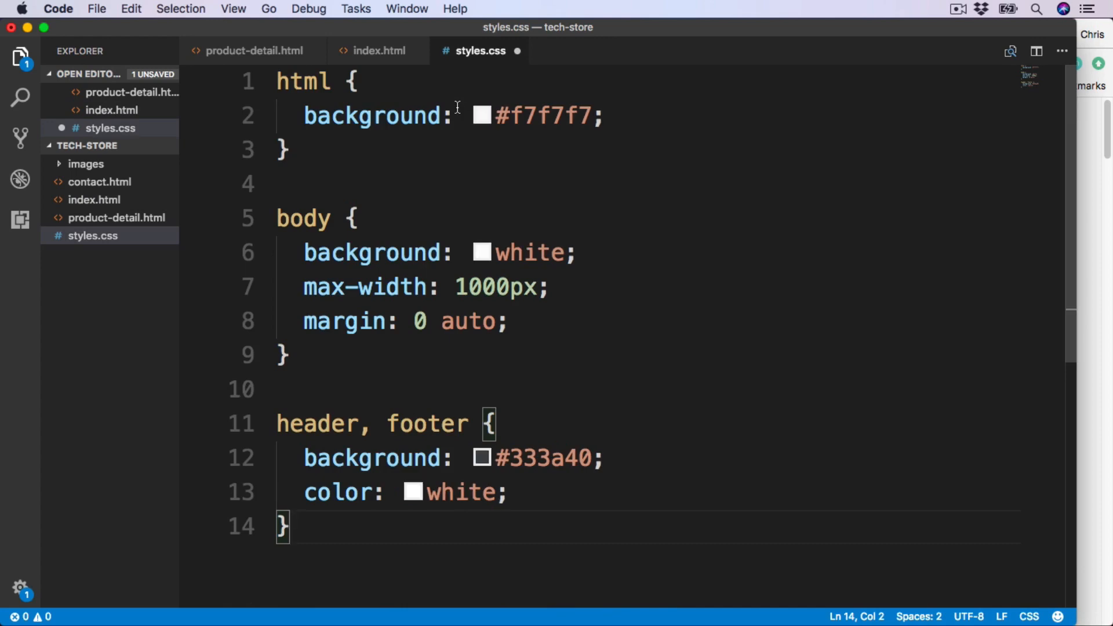
key(cmd+s)
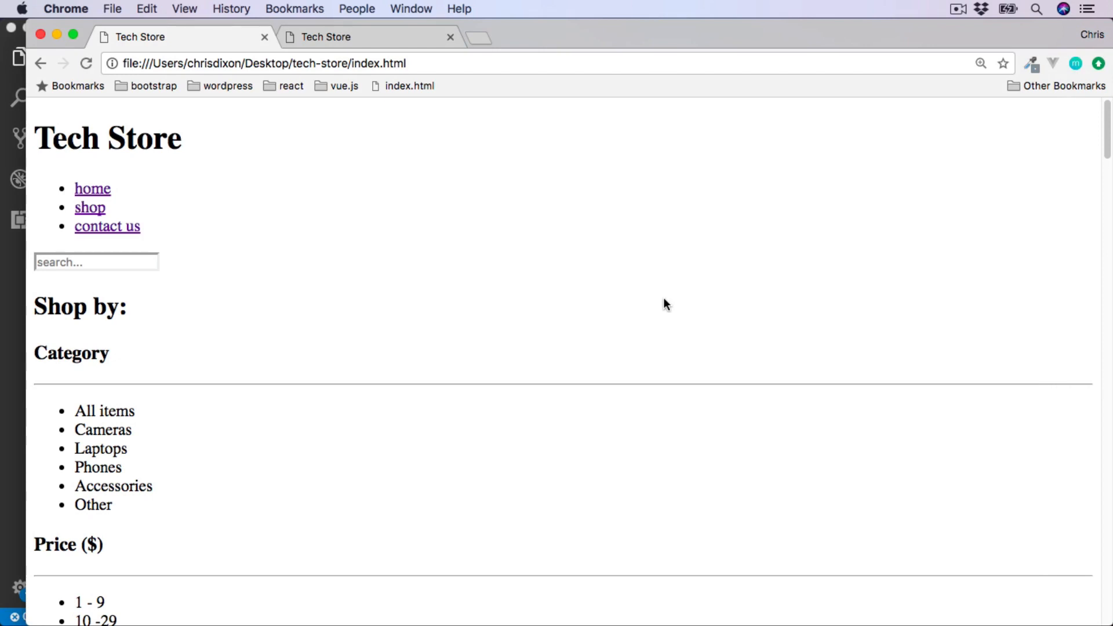
mouse_move(435, 232)
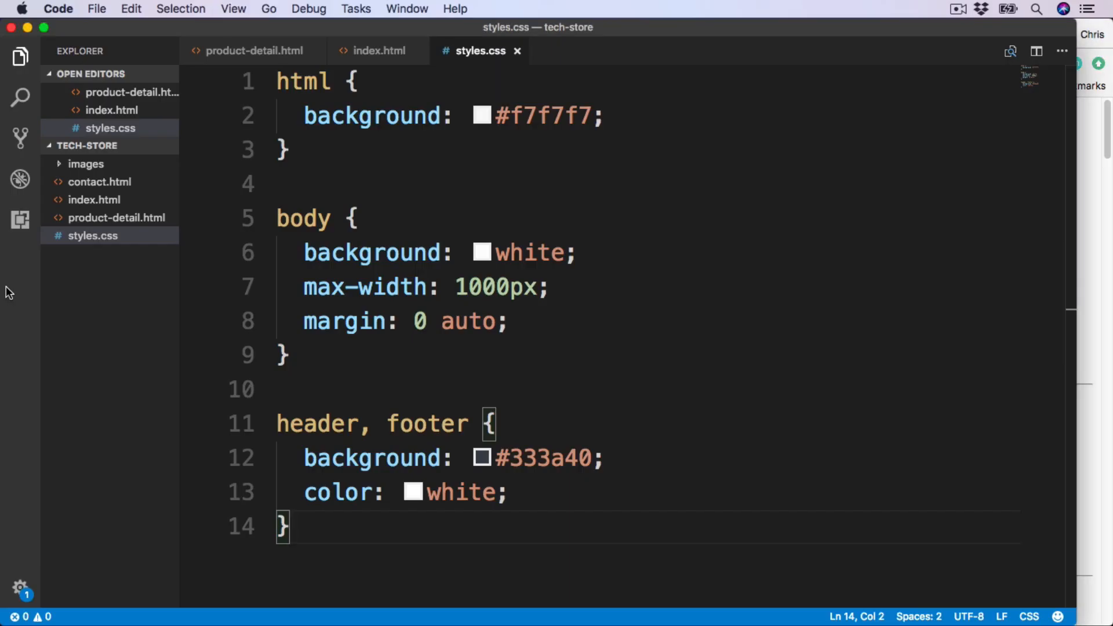
- Replace index.html's empty style element with a <link rel="stylesheet"> tag in the head
click(380, 50)
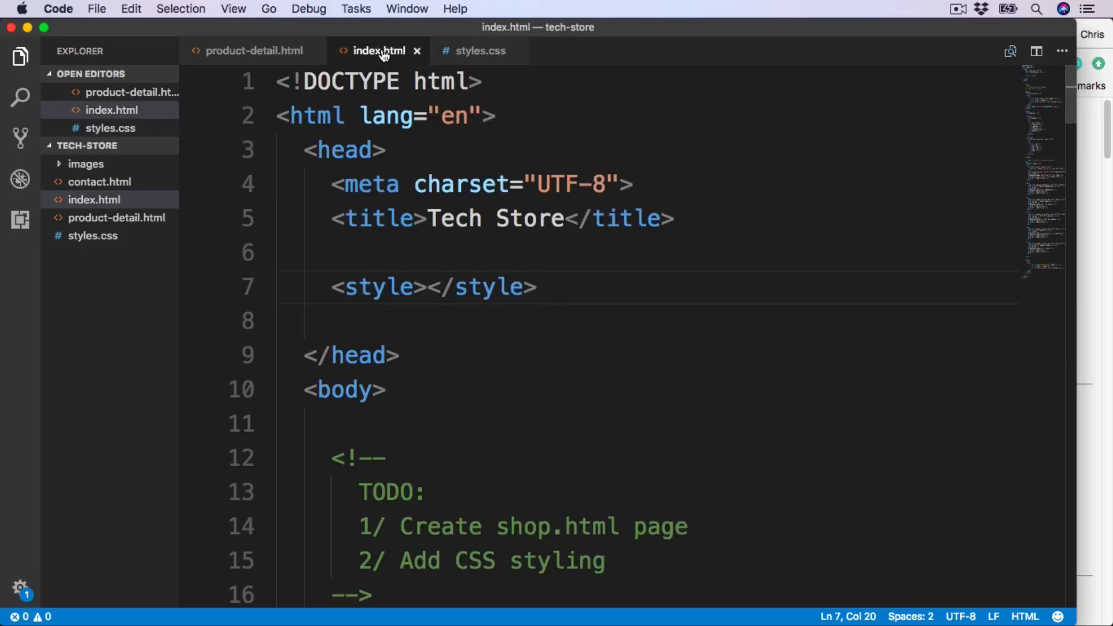
drag(401, 287, 537, 286)
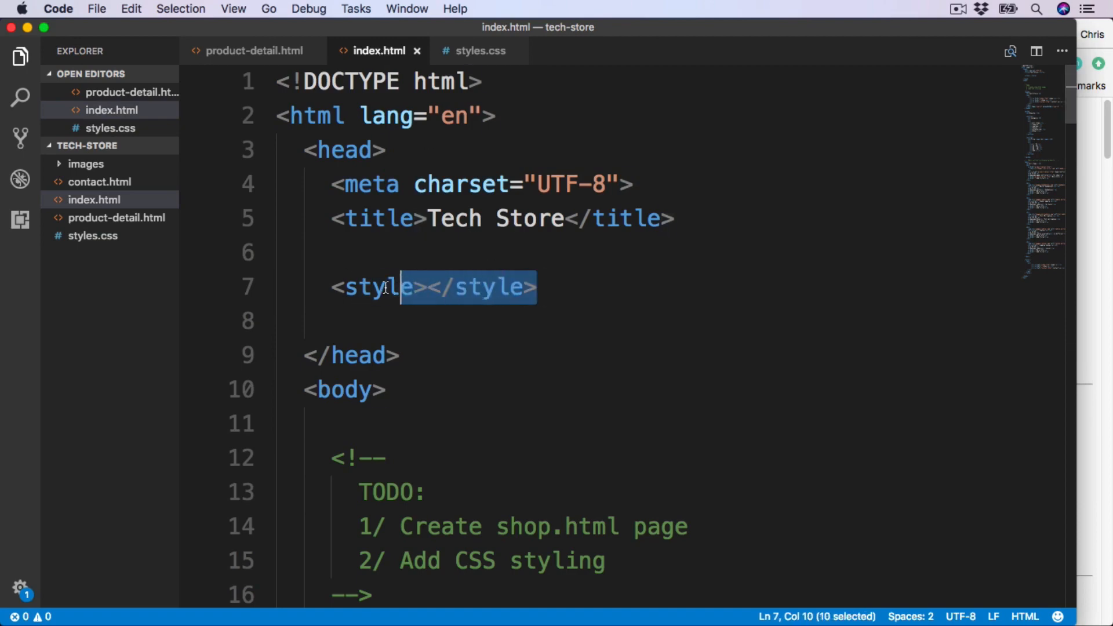
key(Delete)
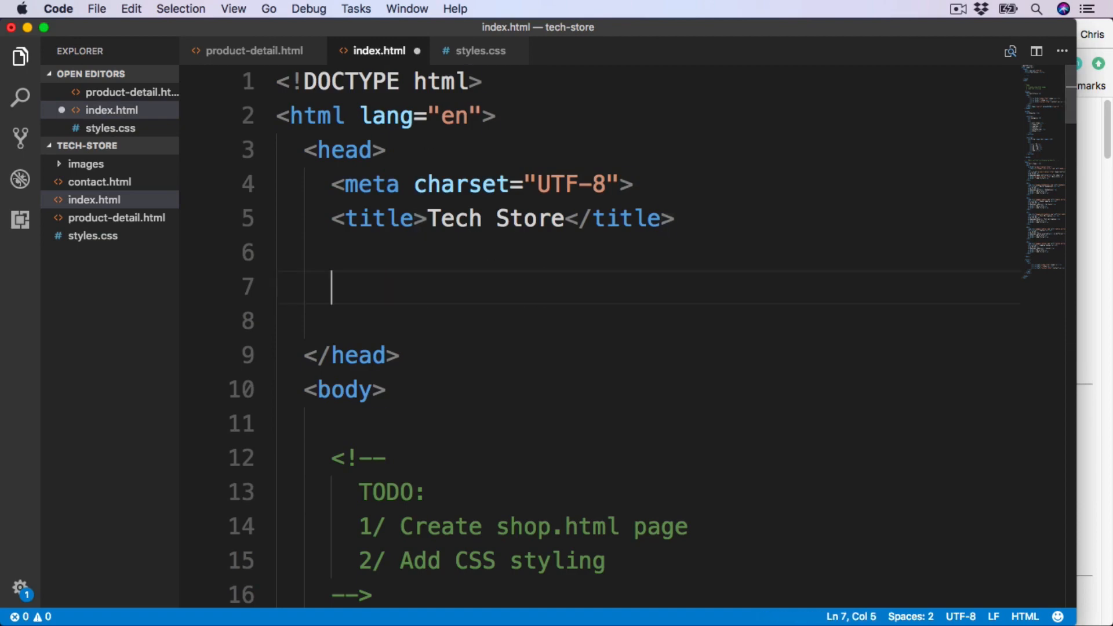
text(<link>)
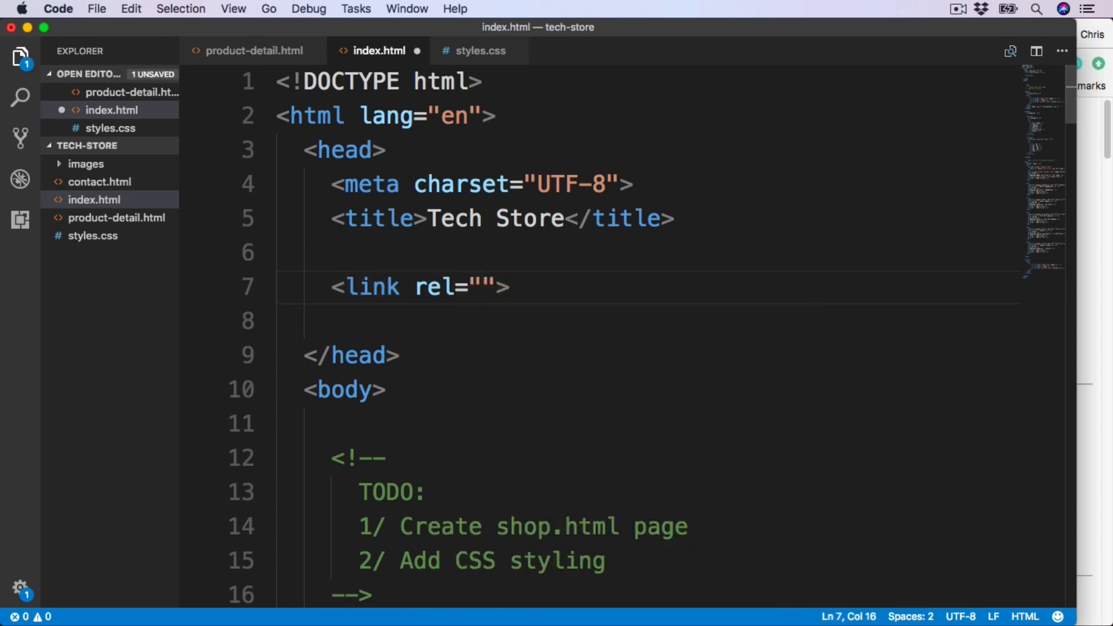
text(style)
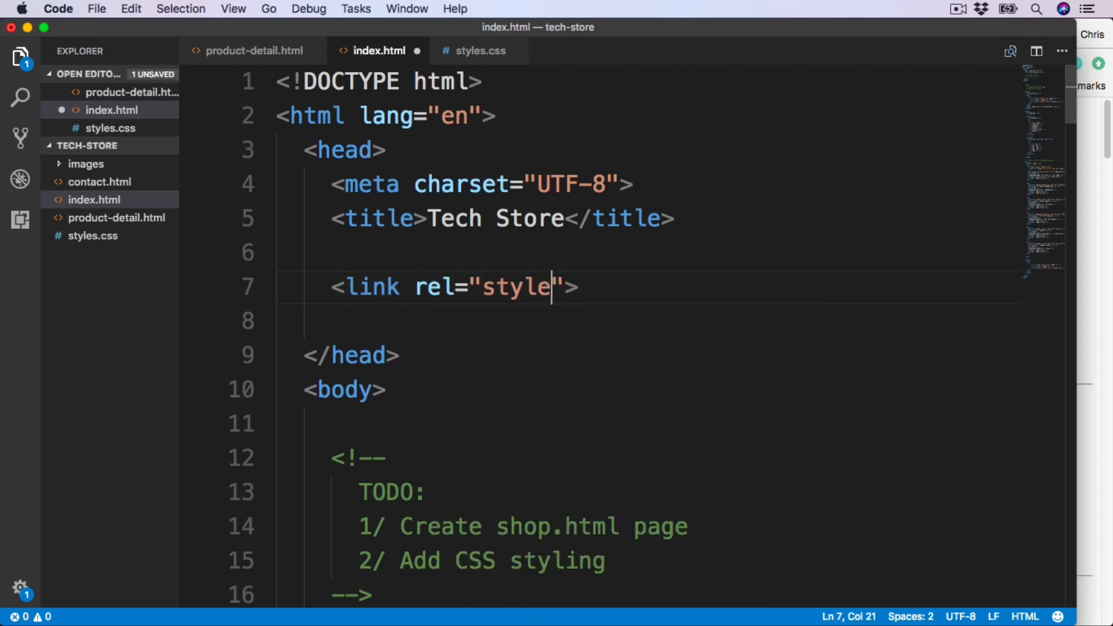
text(sheet)
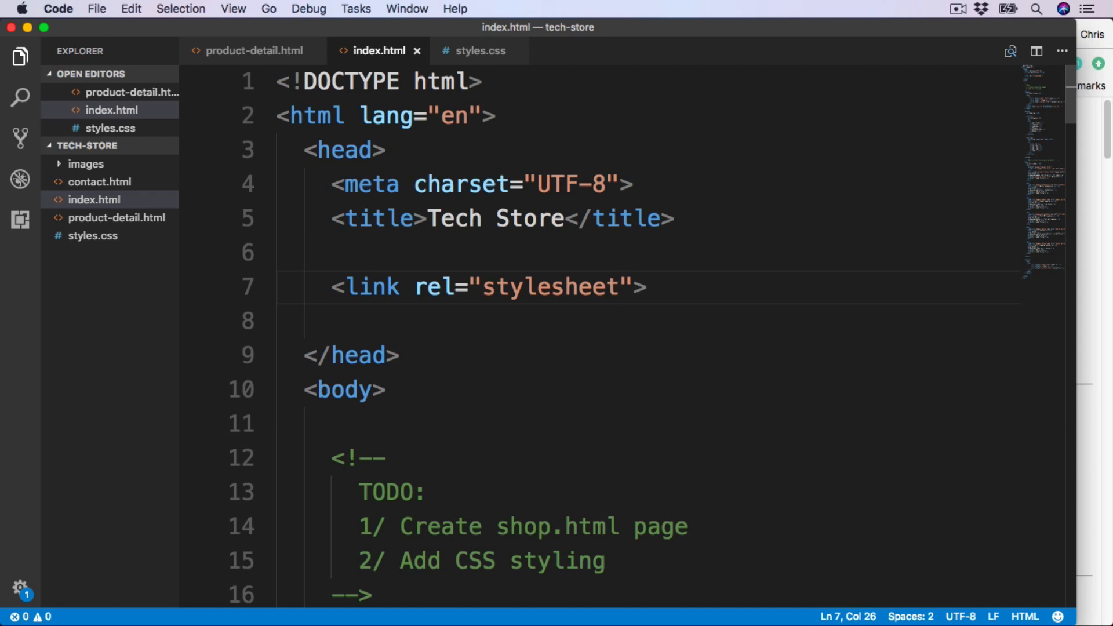
- Point the link's href at the styles.css stylesheet
text(href=")
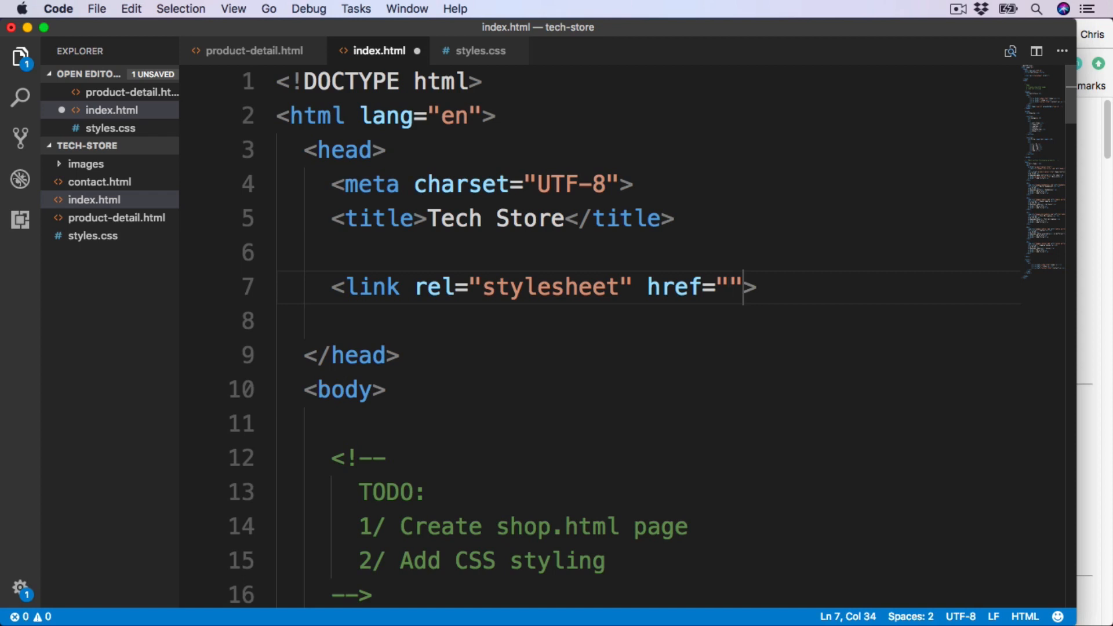
text(styles.)
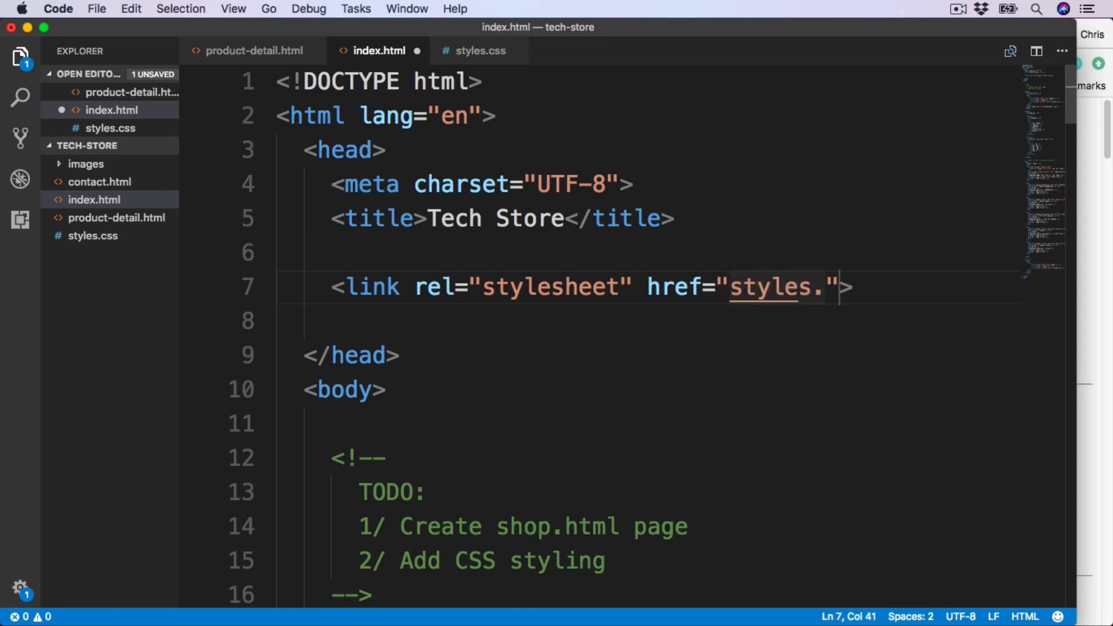
text(css)
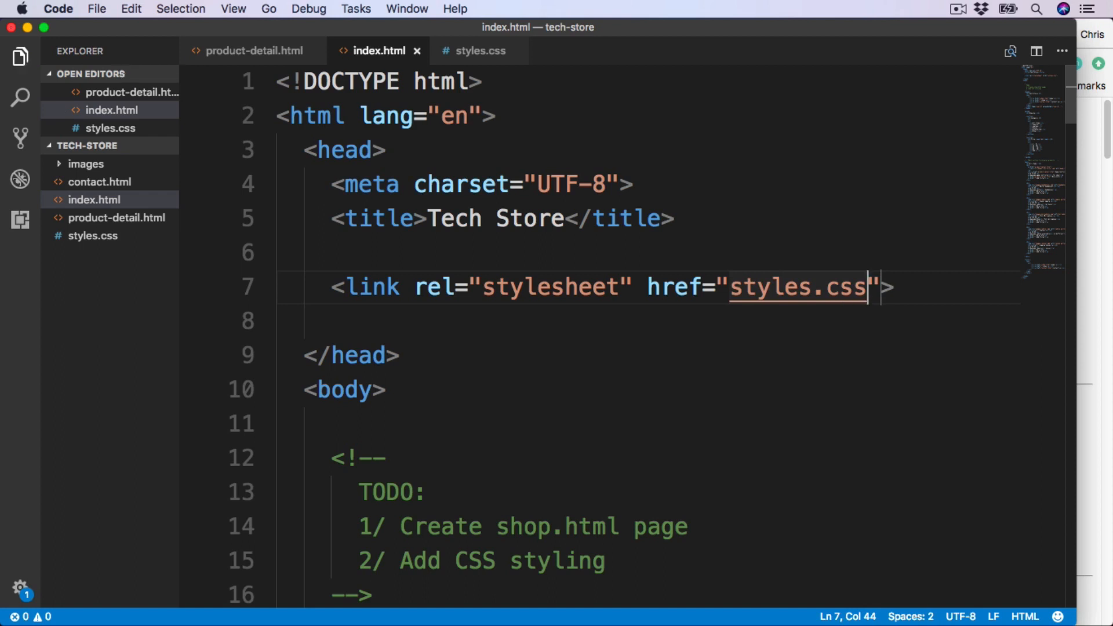
mouse_move(627, 256)
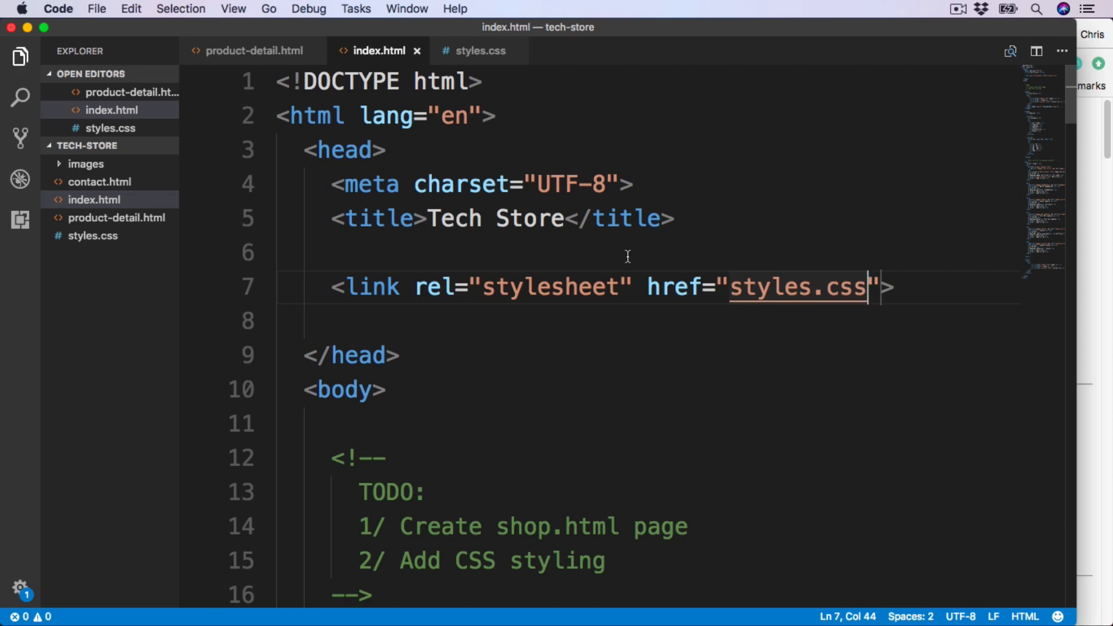
text(css/)
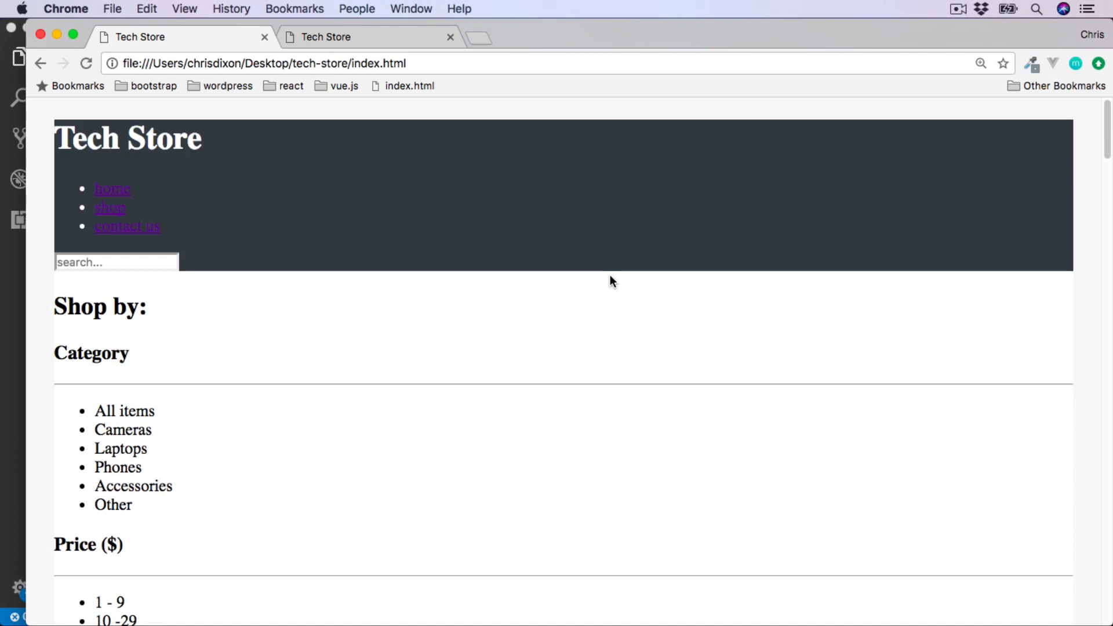
mouse_move(137, 229)
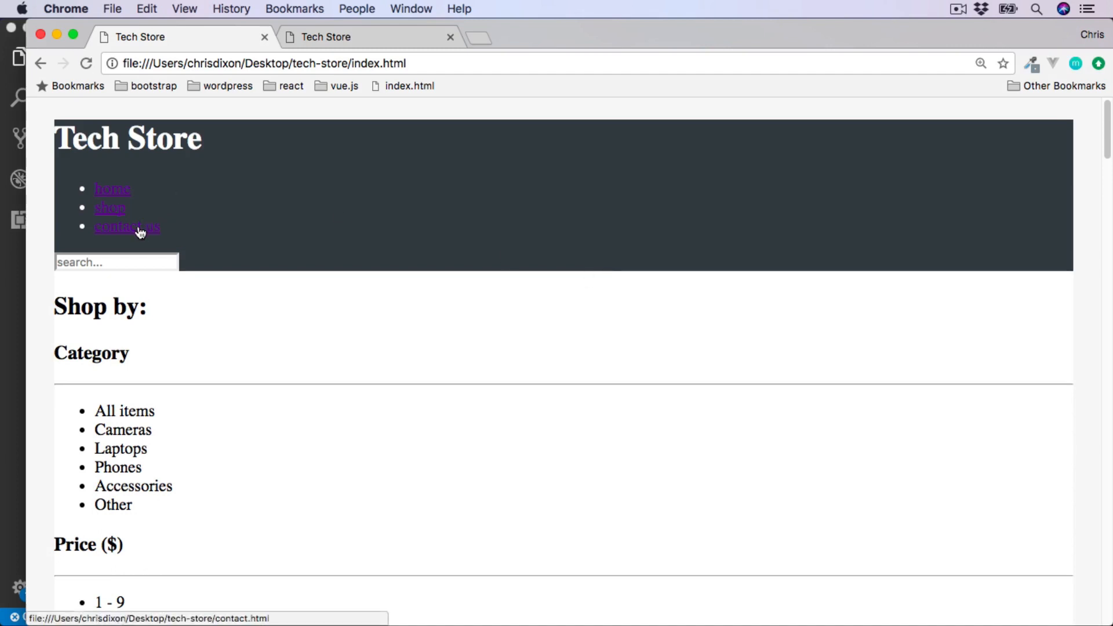
- Go to the contact page from the styled index page's navigation
click(127, 227)
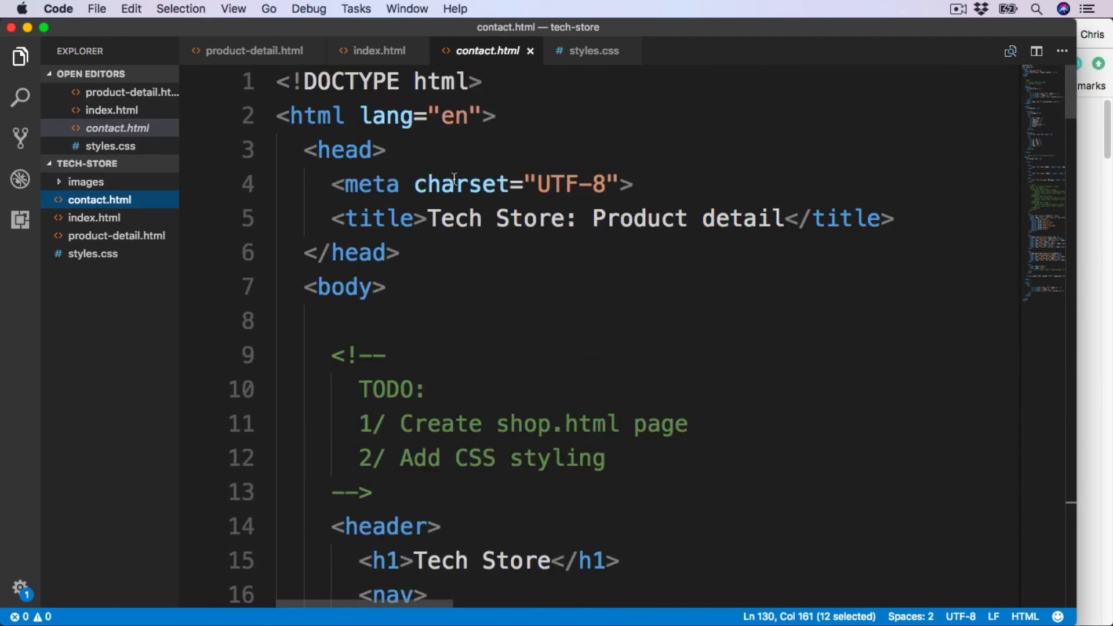
- Add <link rel="stylesheet" href="styles.css"> to the heads of contact.html and product-detail.html
click(898, 218)
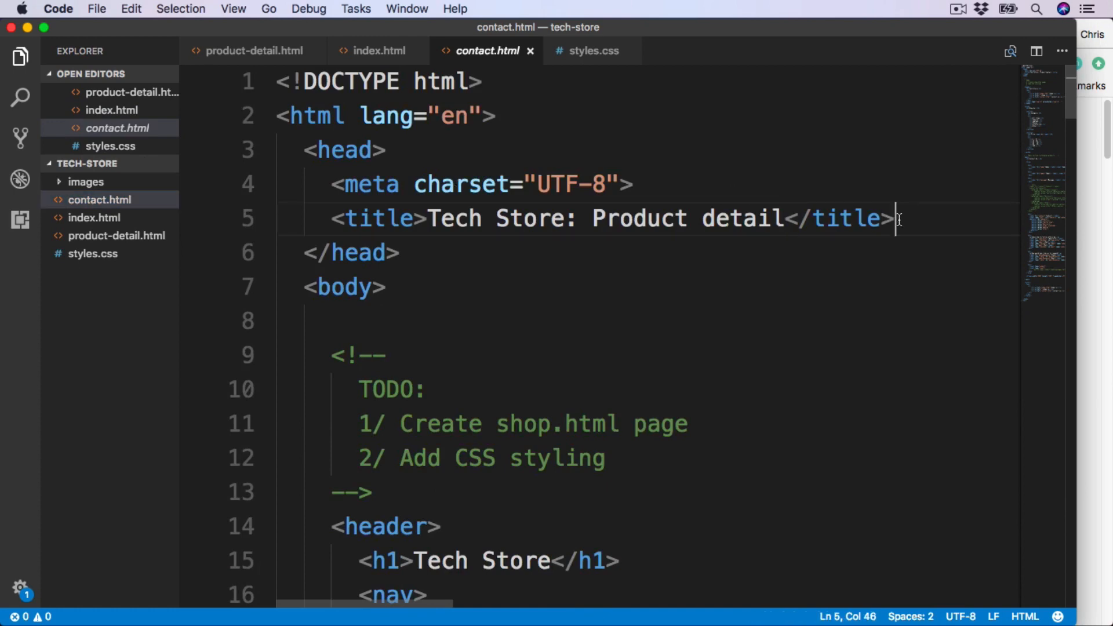
text(<link rel="stylesheet" href="styles.css">)
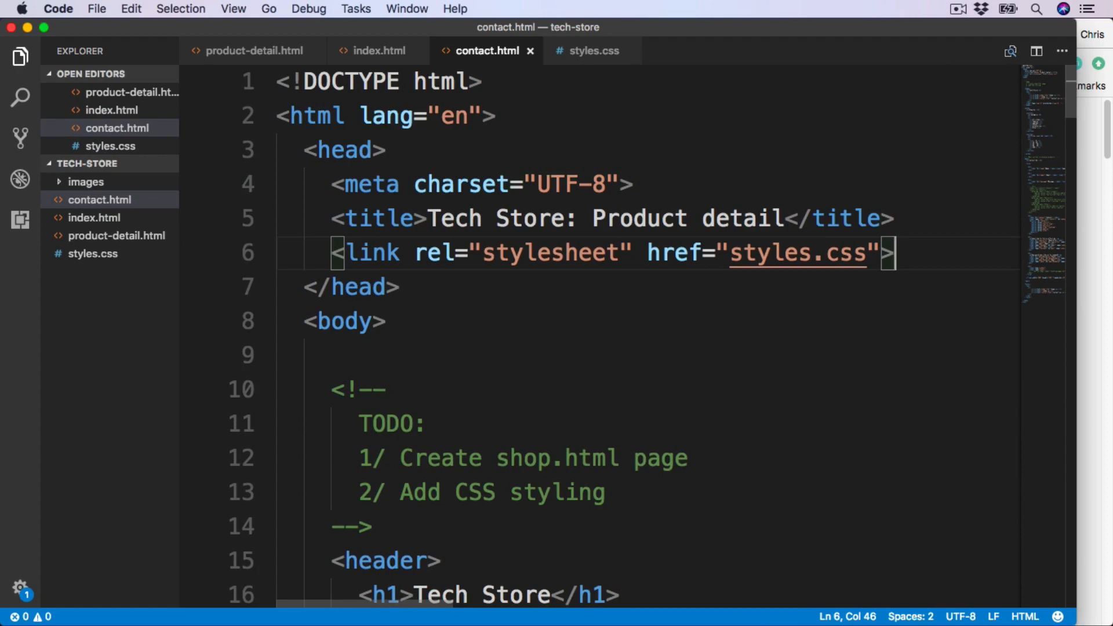
click(252, 51)
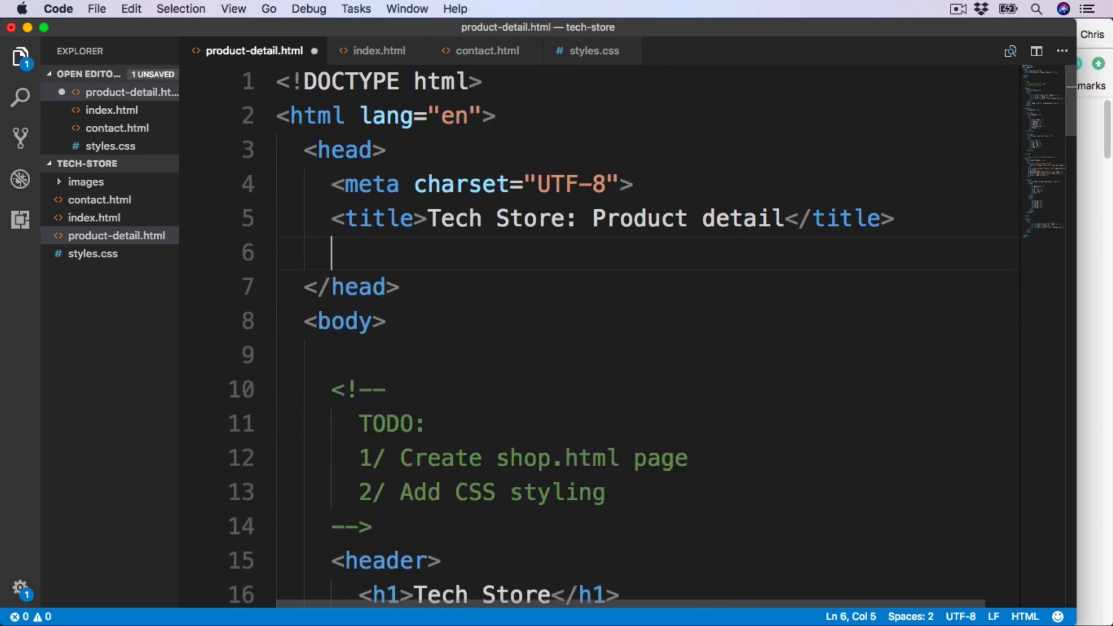
text(<link rel="stylesheet" href="styles.css">)
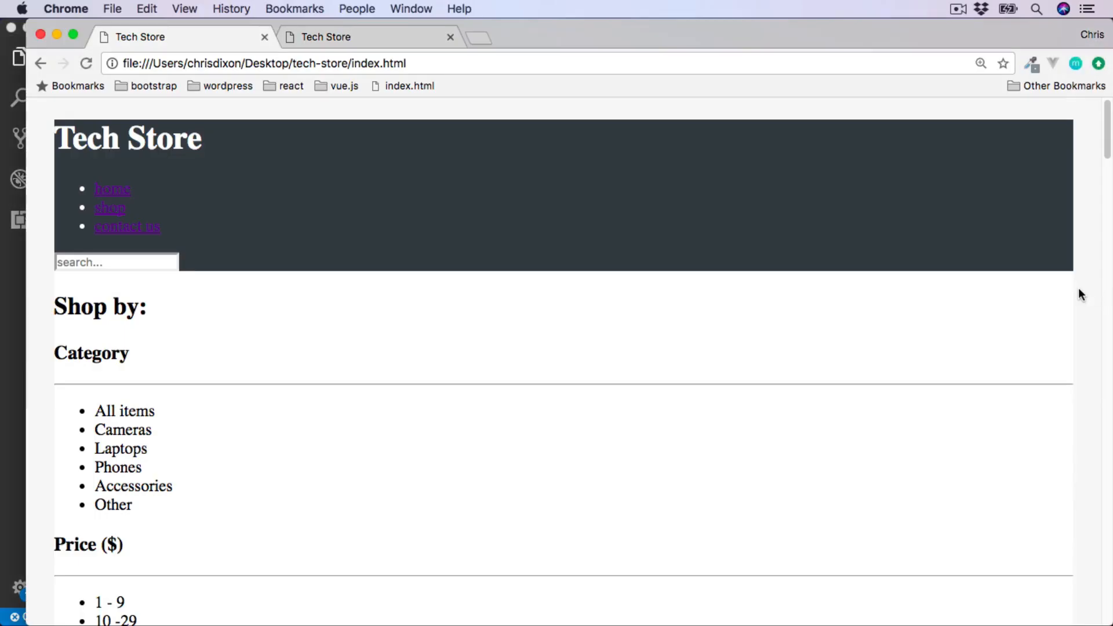
mouse_move(114, 194)
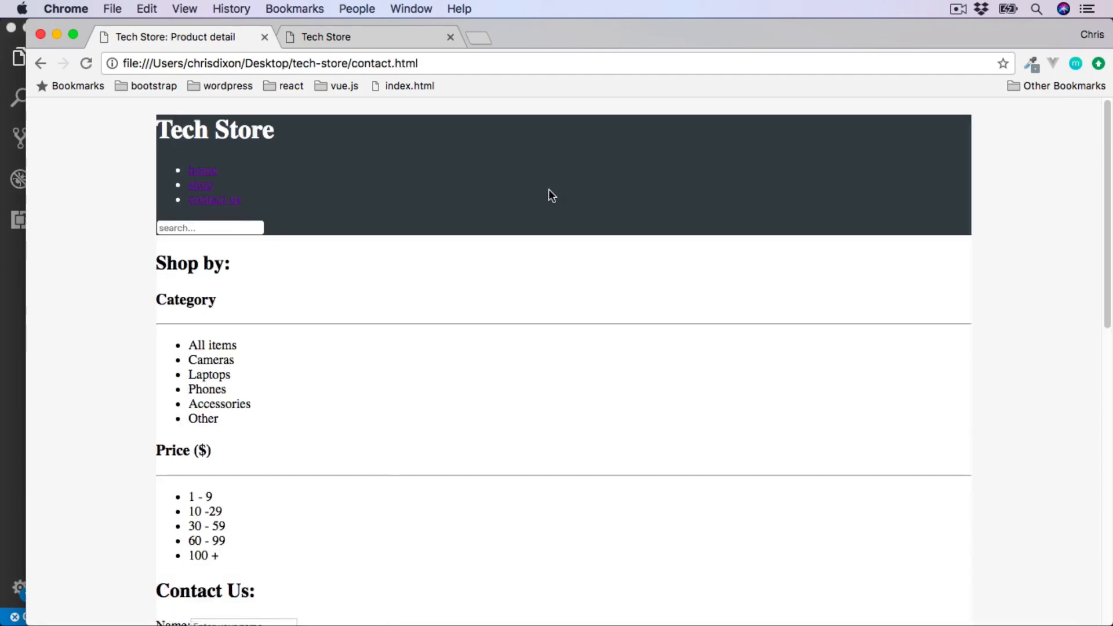
mouse_move(464, 195)
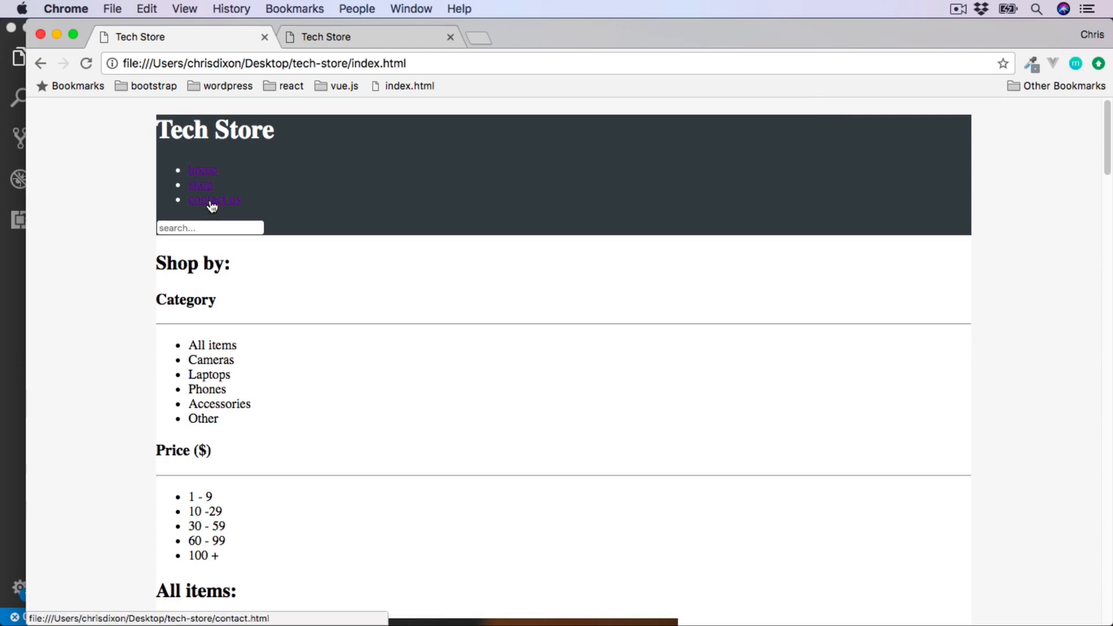
- View the contact page and the Game Controller product-detail page to confirm the dark header
click(214, 199)
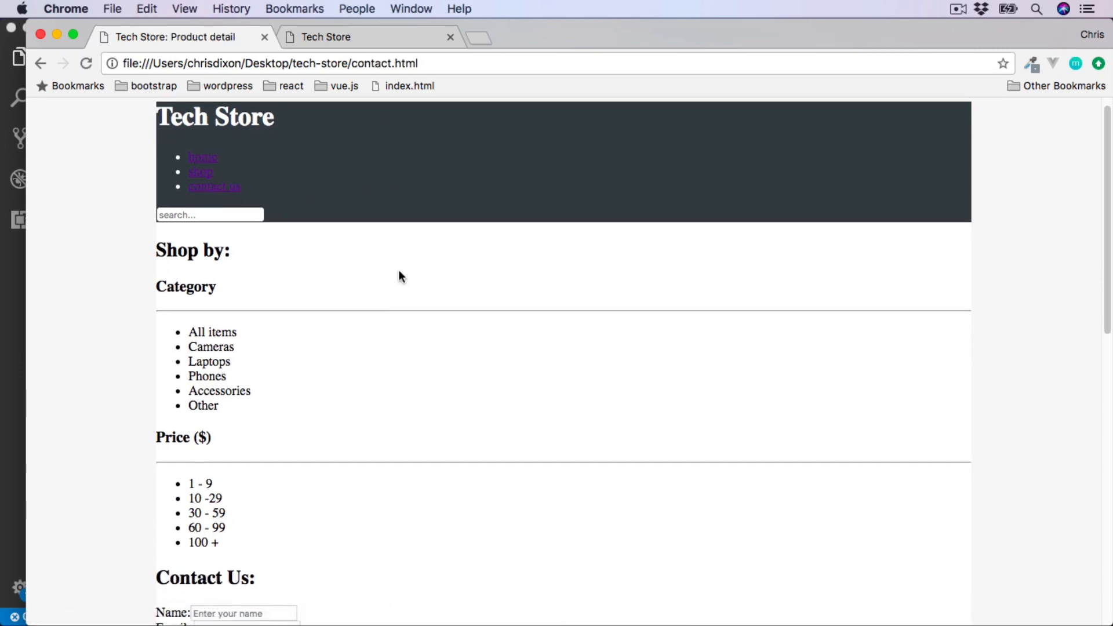
scroll(down, 3)
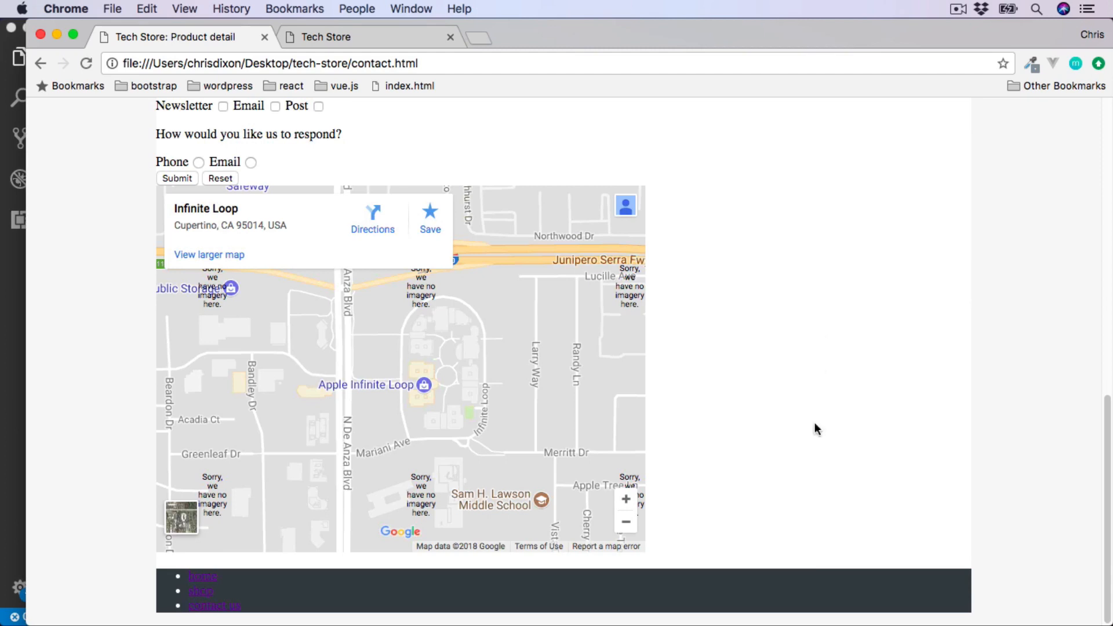
scroll(up, 3)
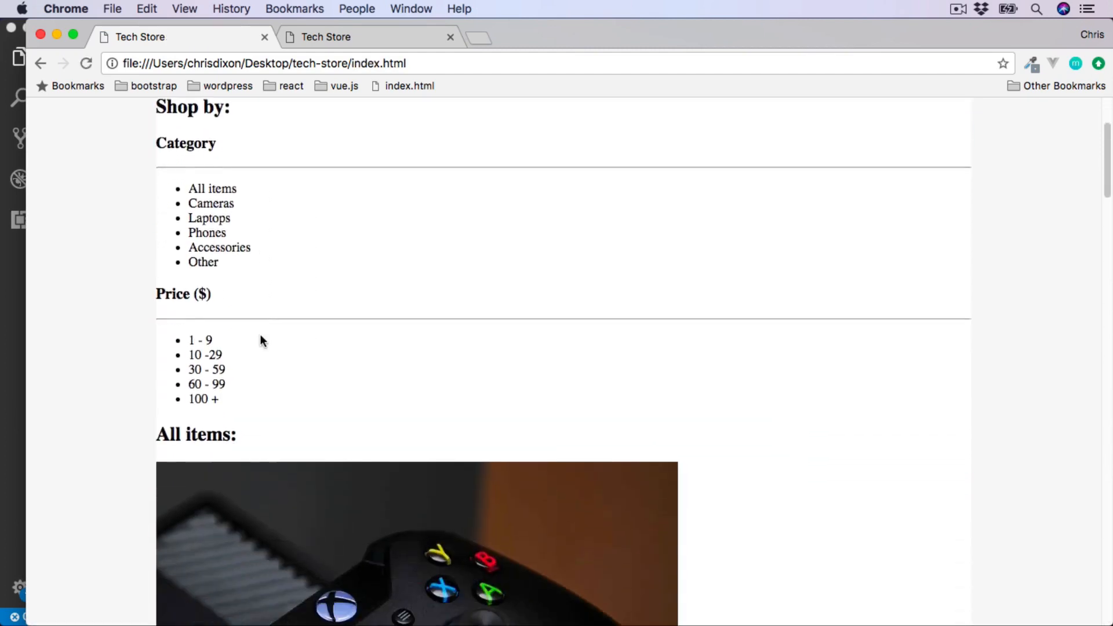
scroll(down, 3)
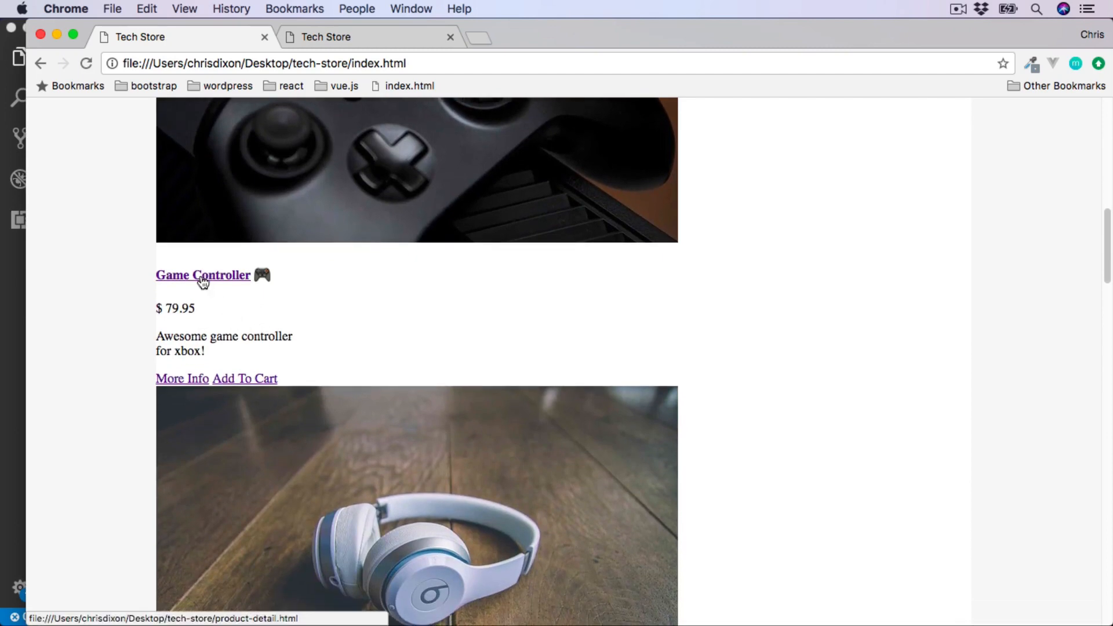
click(201, 276)
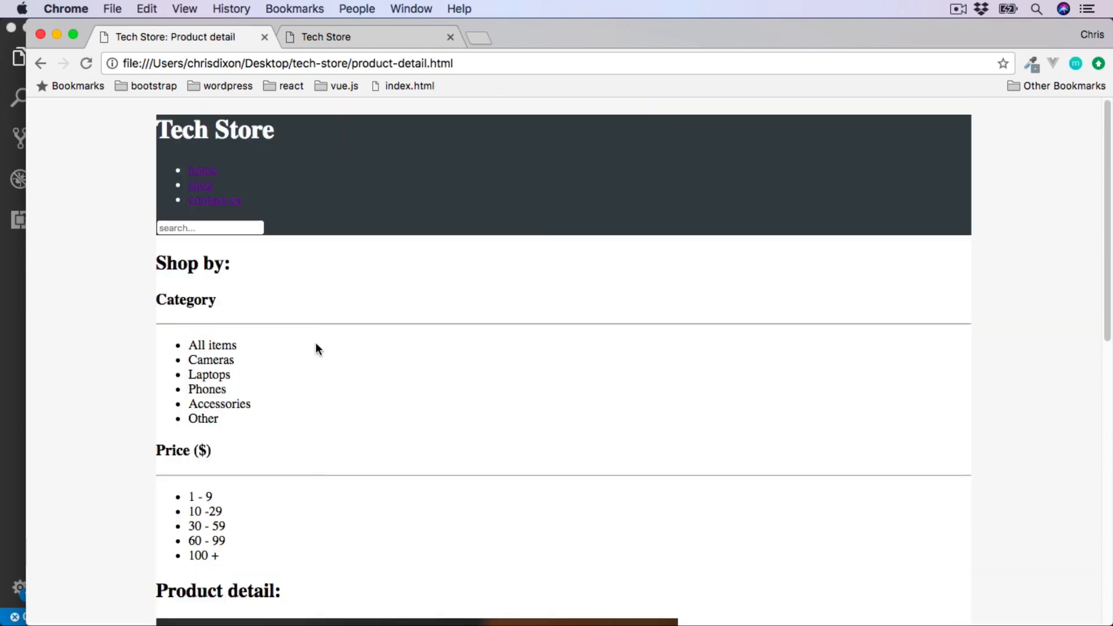